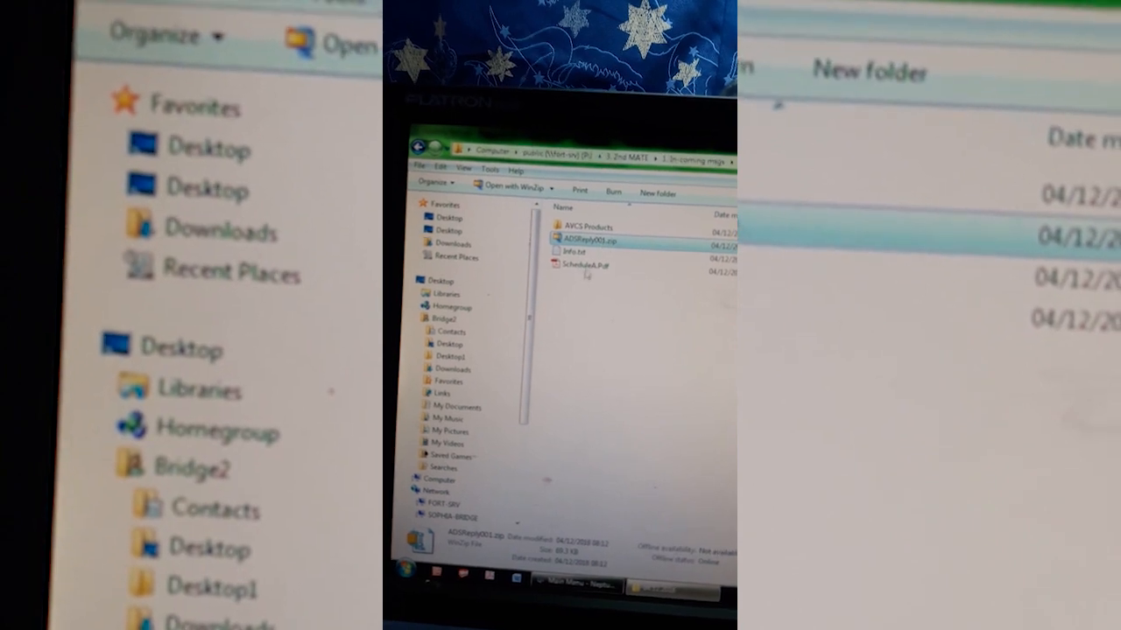
Open Schedule.pdf in Adobe Reader and scroll through the installation disc summary.
right_click(604, 238)
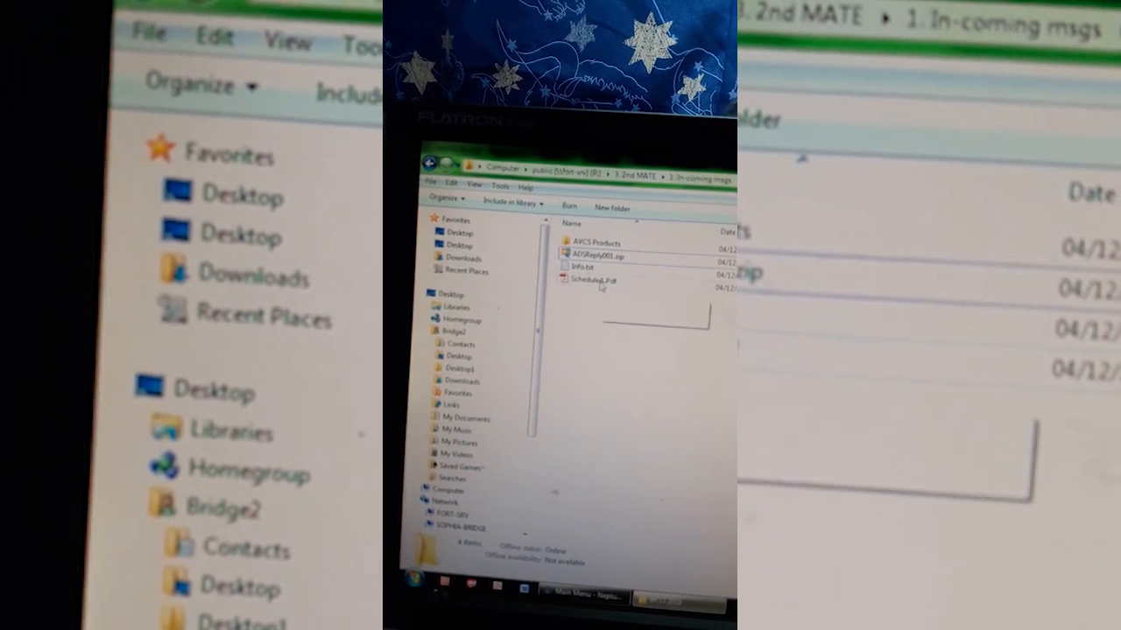
click(586, 280)
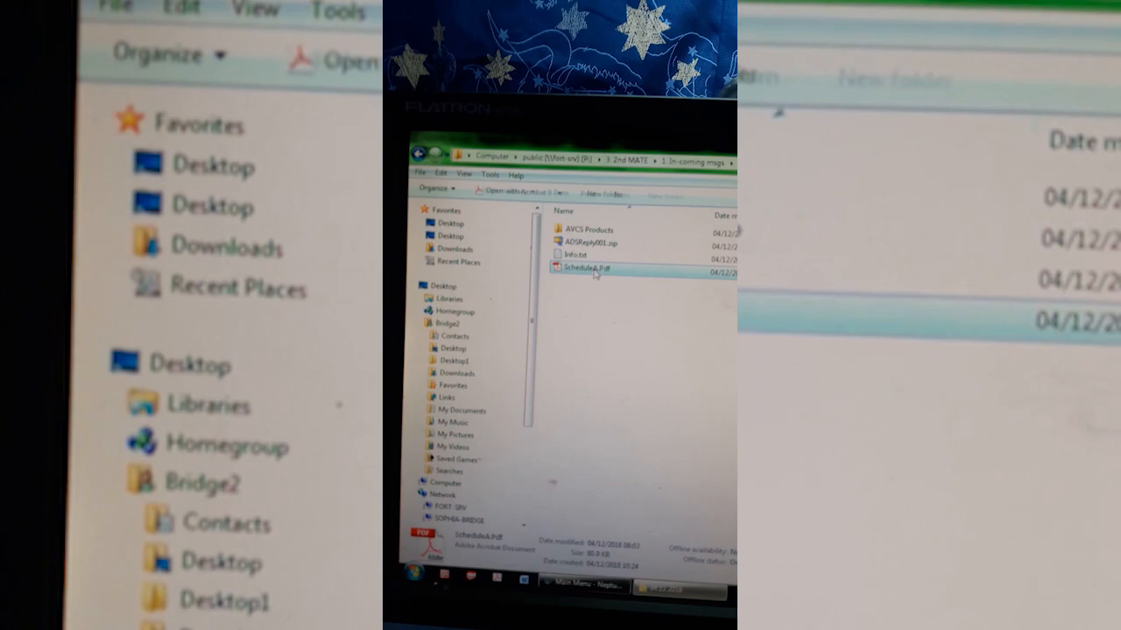
double_click(584, 270)
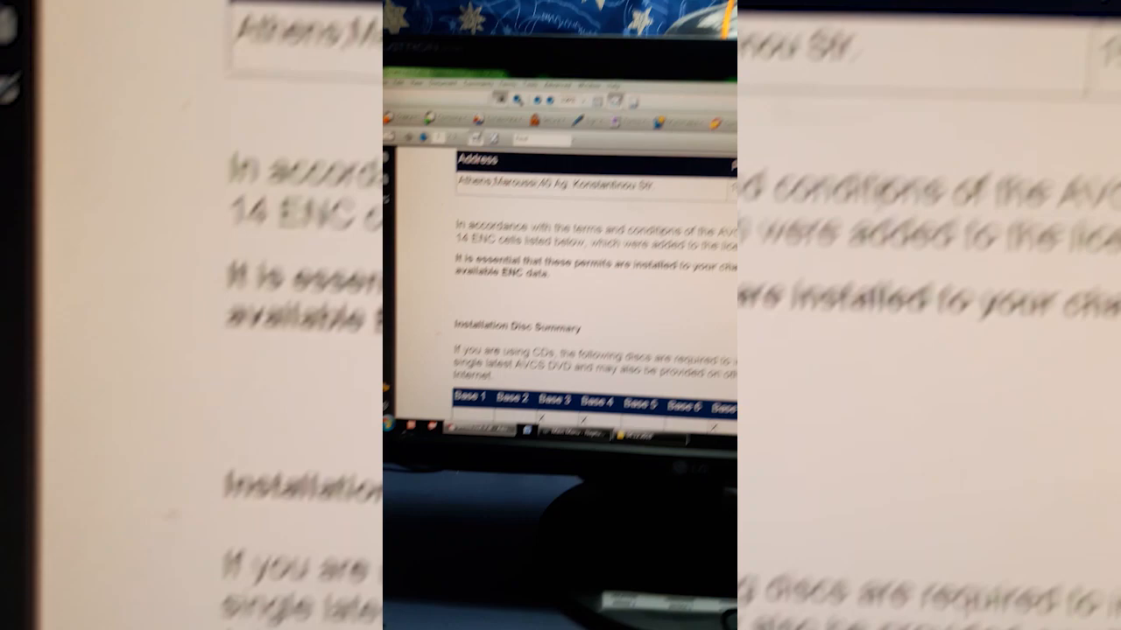
scroll(down, 3)
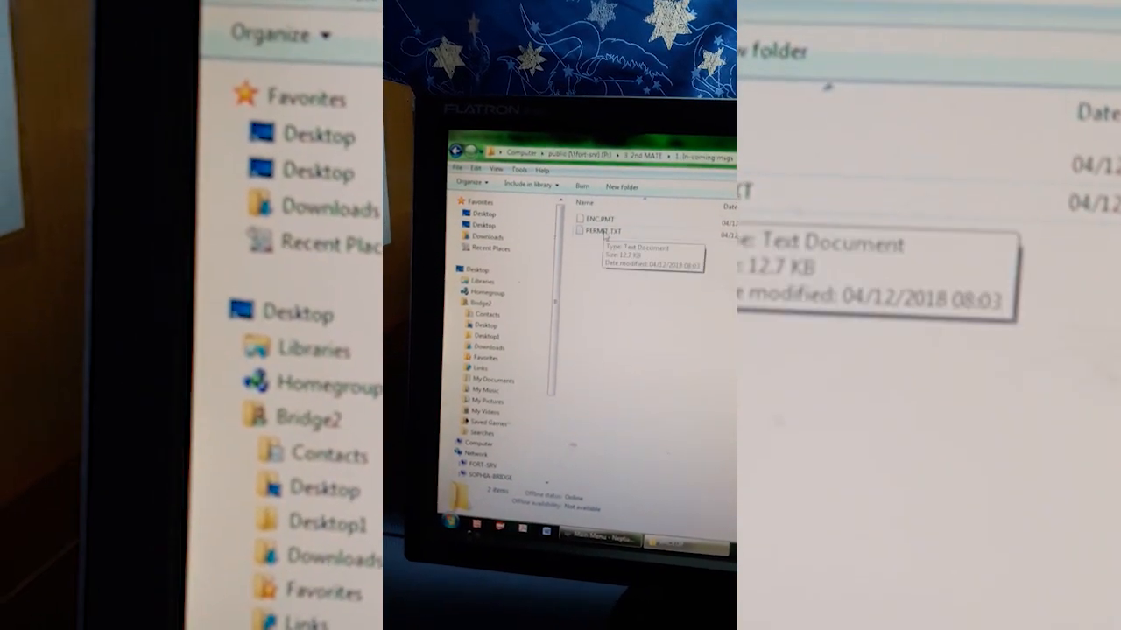
Bring up the context menu for the PERMIT.TXT file in the permit folder.
right_click(604, 228)
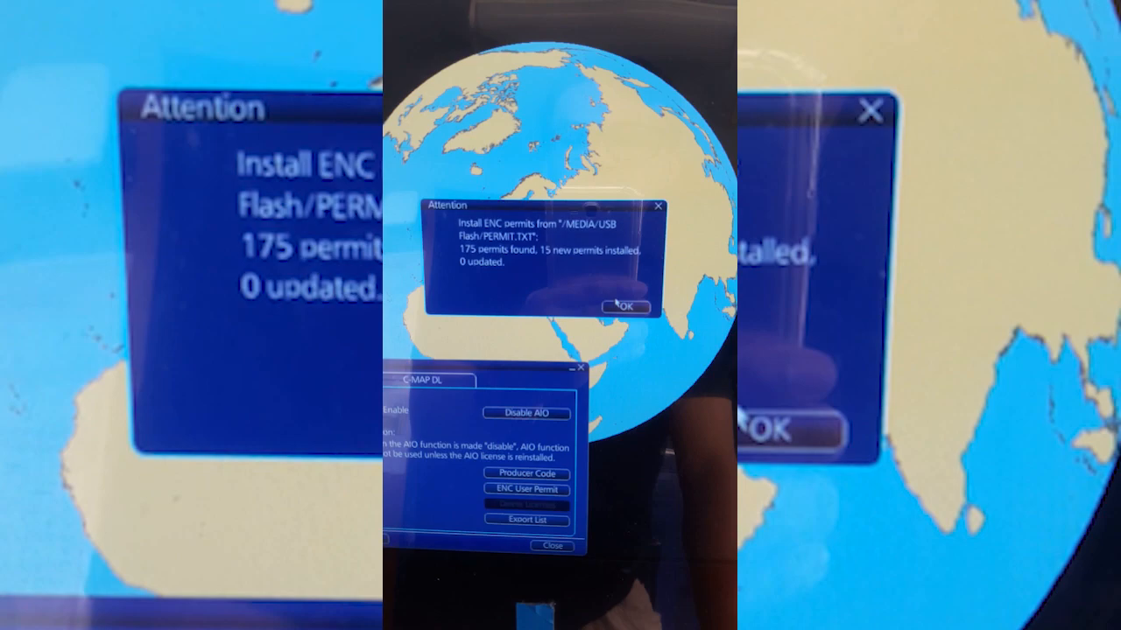
Acknowledge the permit installation result: 175 found, 15 new permits added.
click(623, 306)
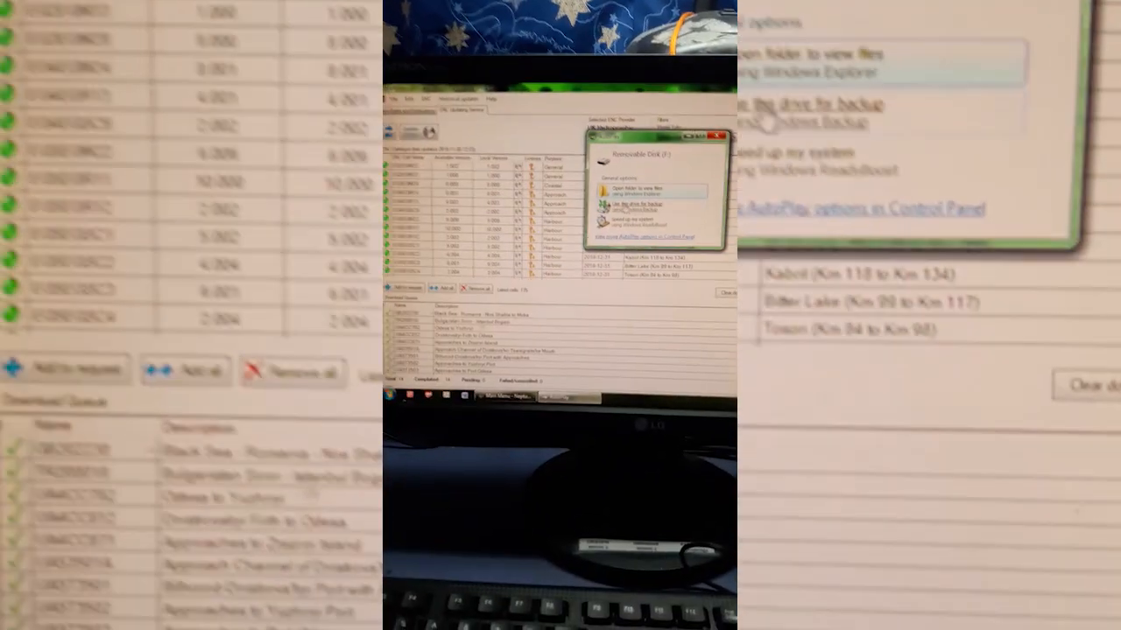
View the files on the removable drive holding the PERMIT text file.
click(648, 190)
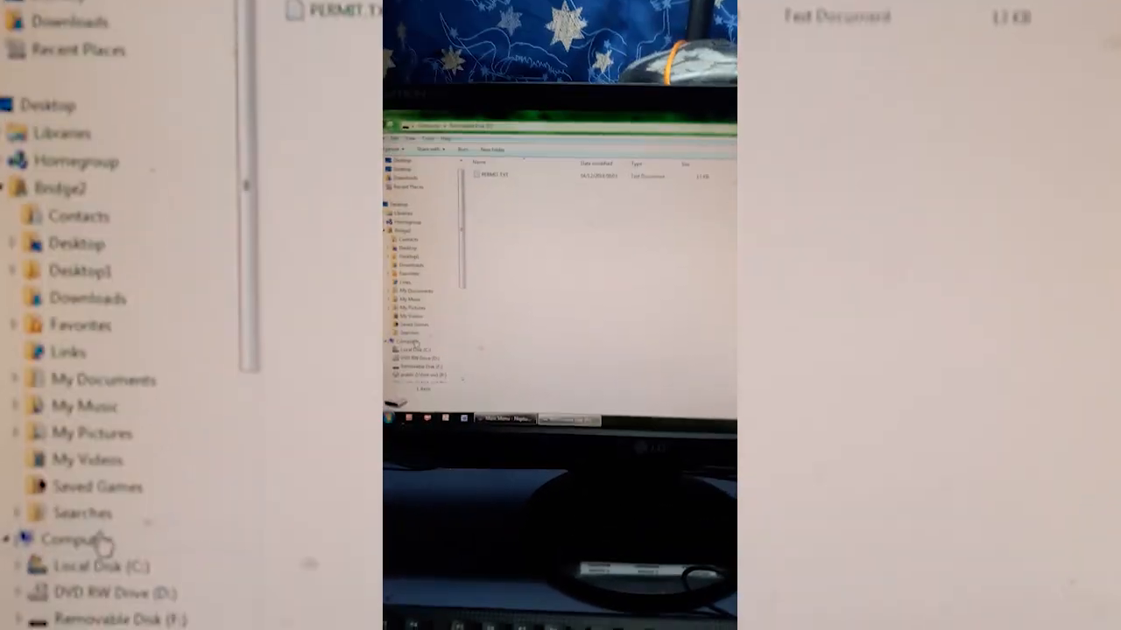
right_click(612, 203)
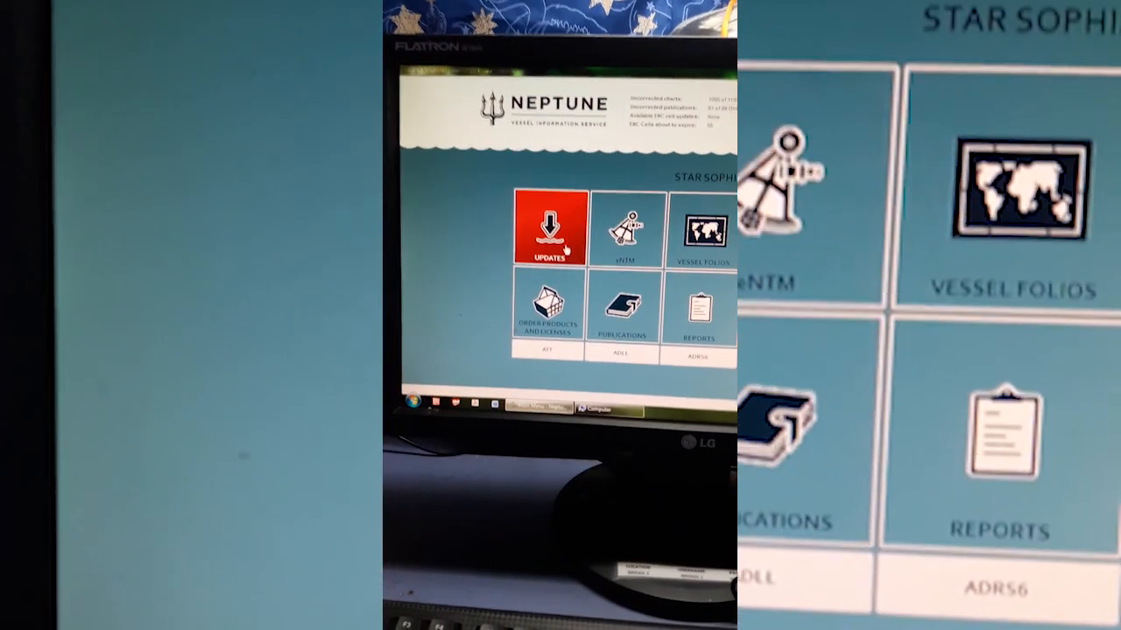
Enter the chart updates section from the STAR SOPHIA home screen.
click(550, 228)
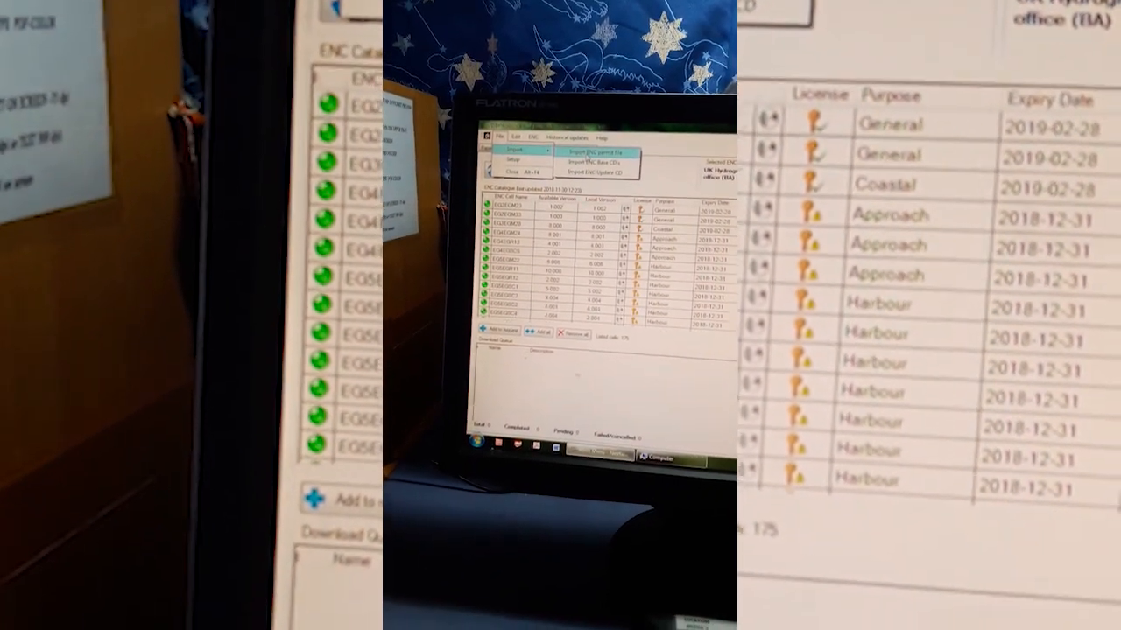
Start Import ENC Permits from the File menu, bringing up the text-file open dialog.
click(603, 154)
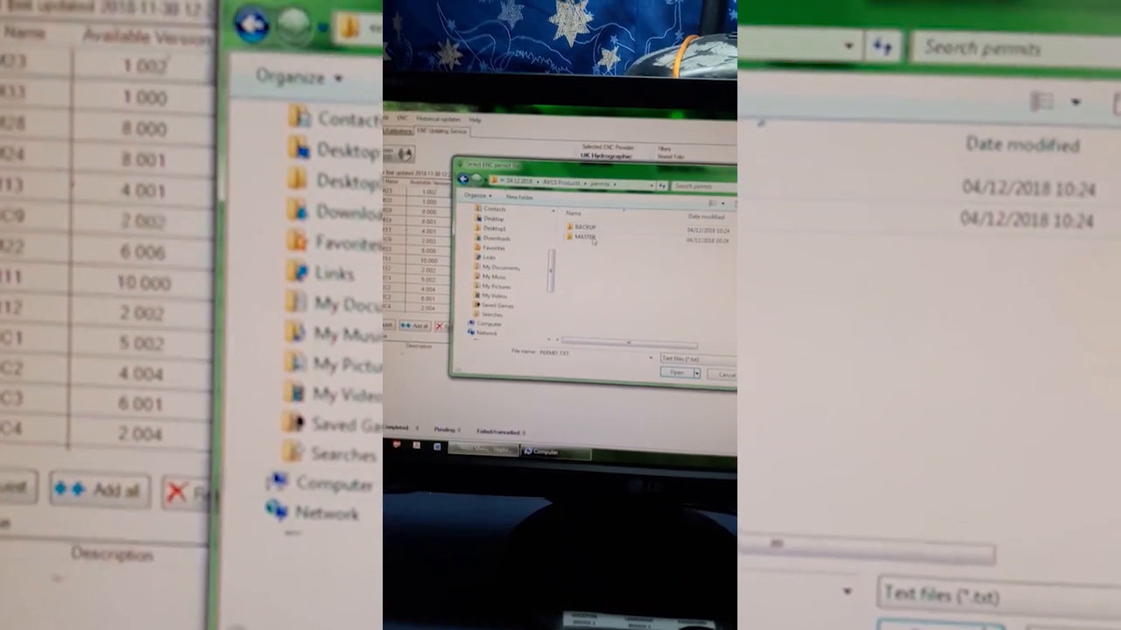
double_click(581, 238)
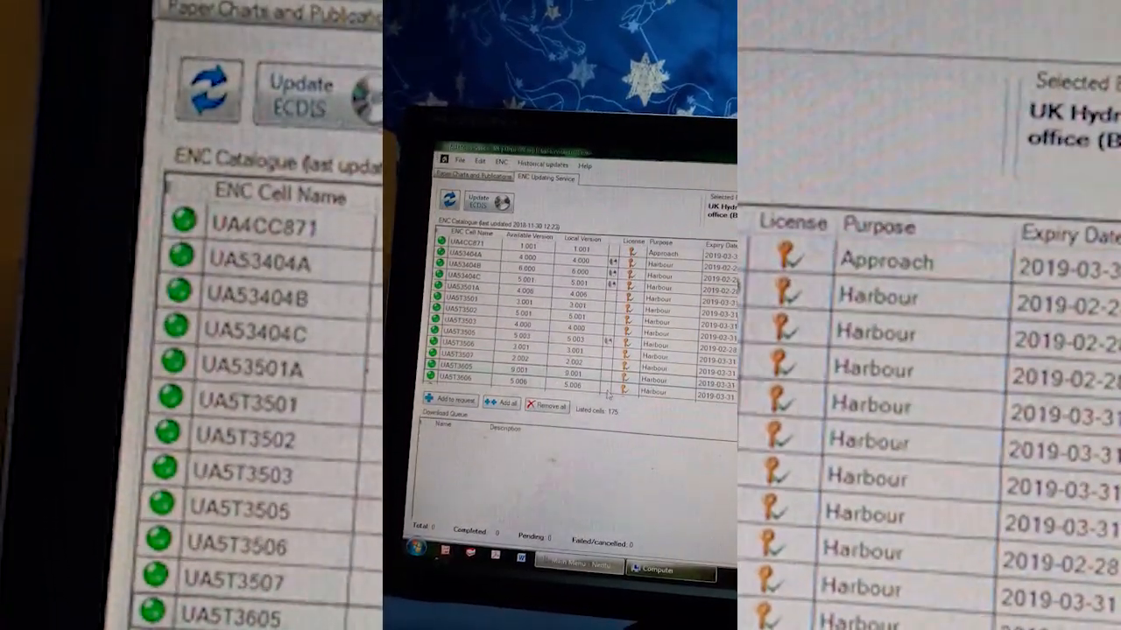
scroll(down, 3)
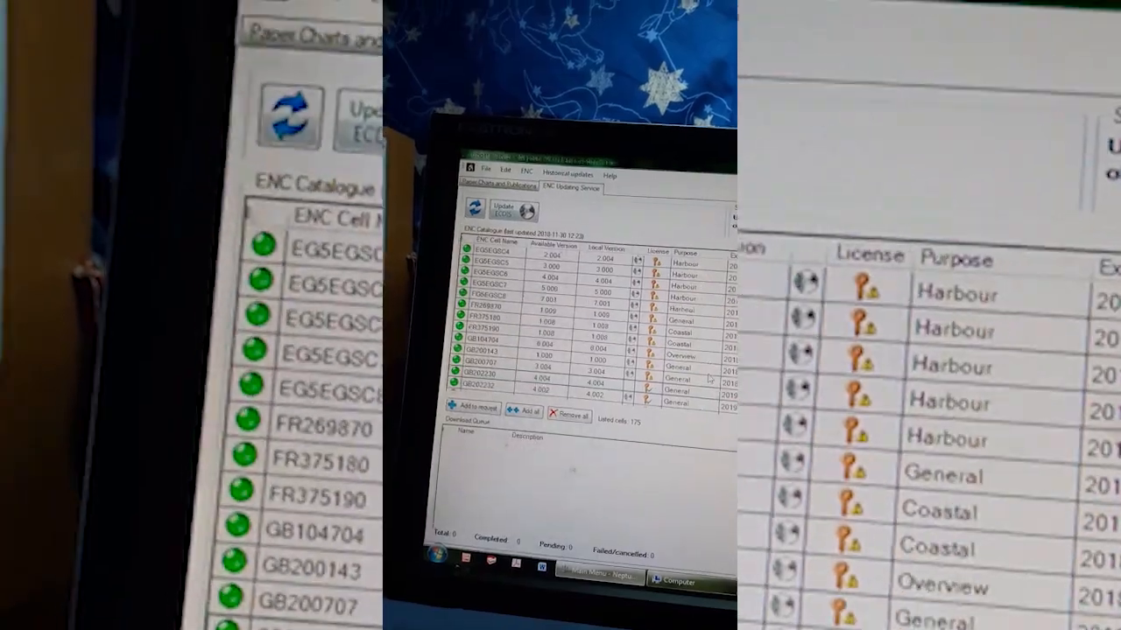
scroll(down, 3)
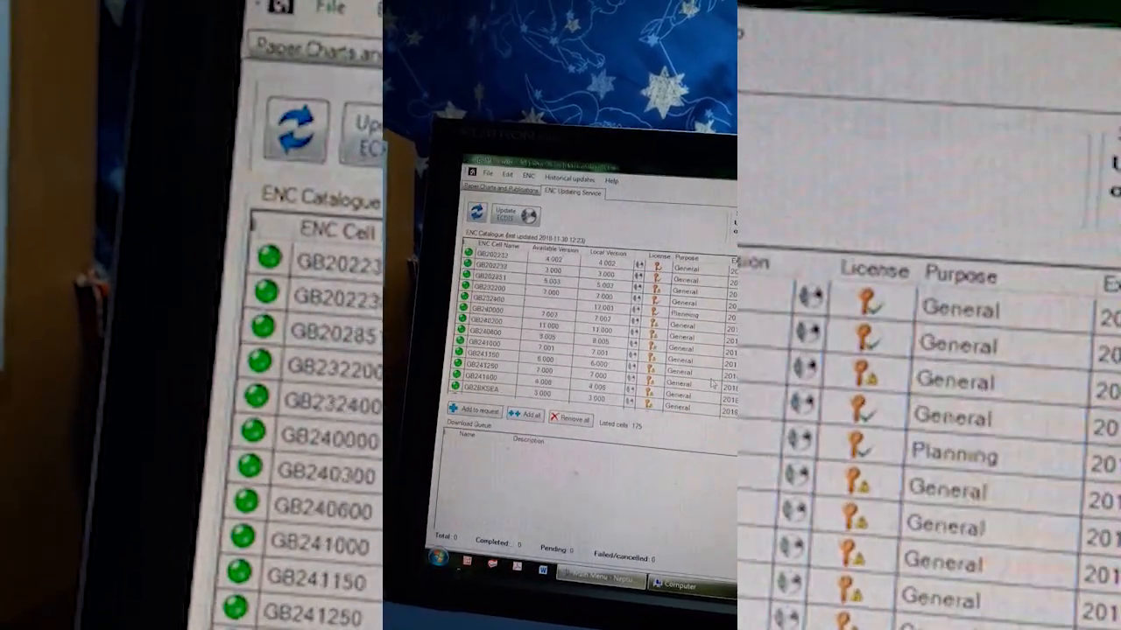